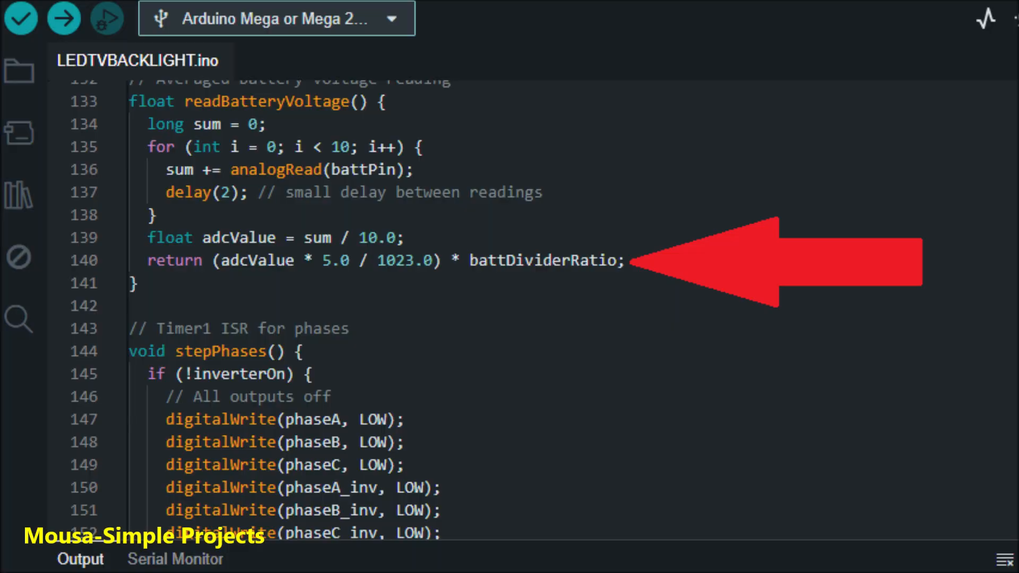
scroll("up", 3)
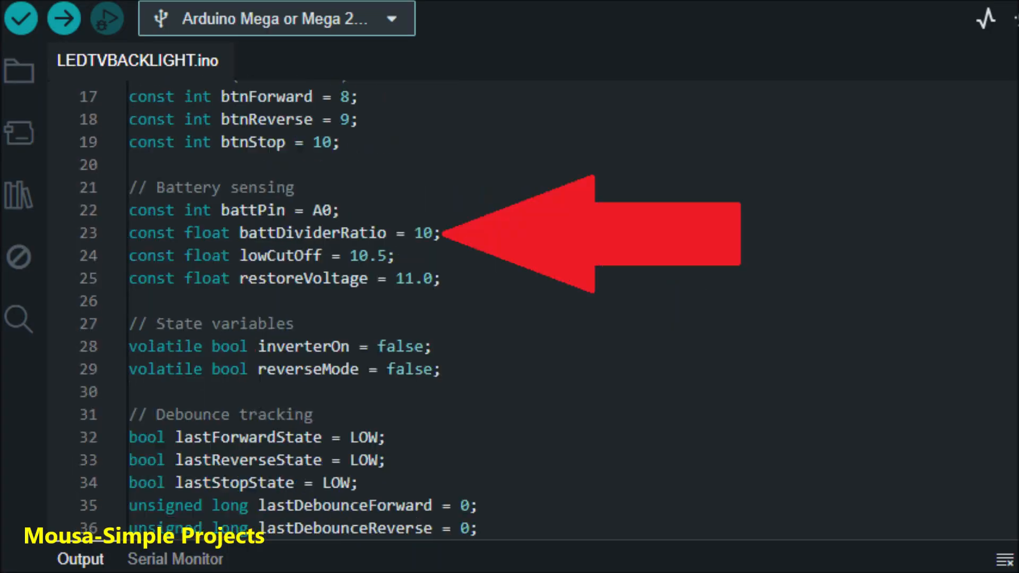